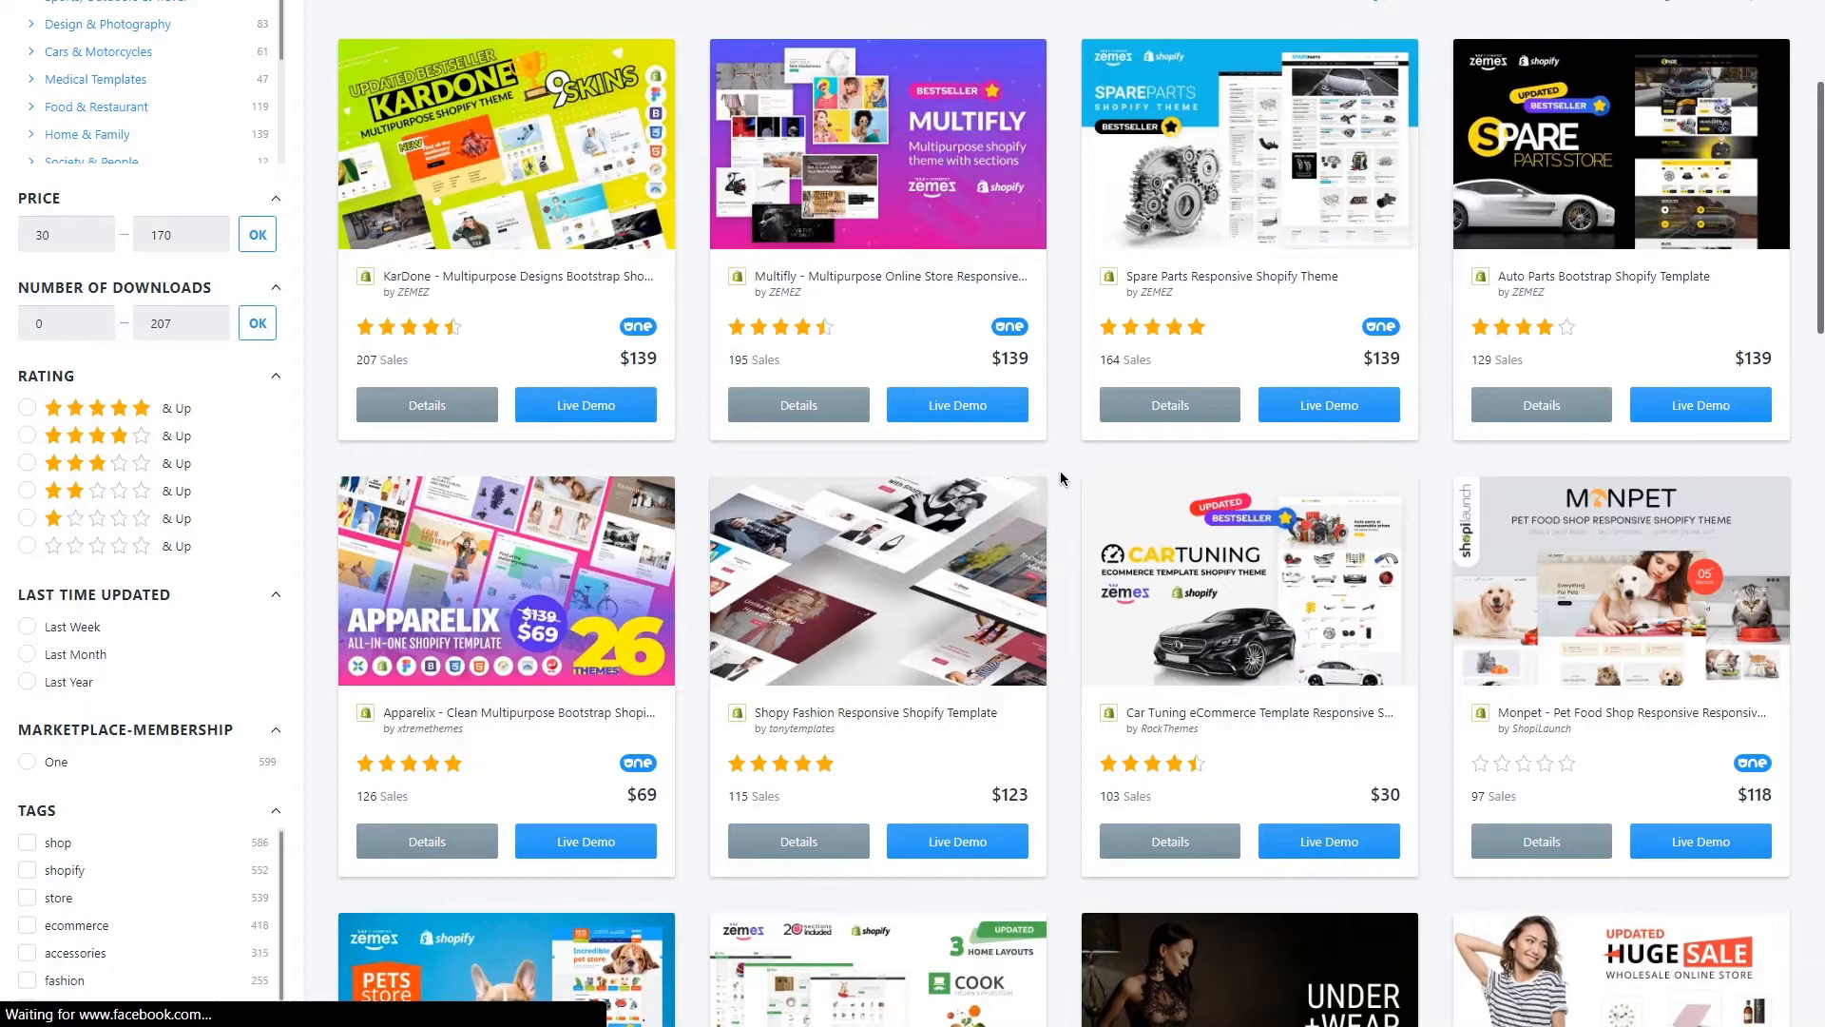
Scroll the Shopify theme results and open the WordPress themes roundup article featuring Hazel
scroll("down", 3)
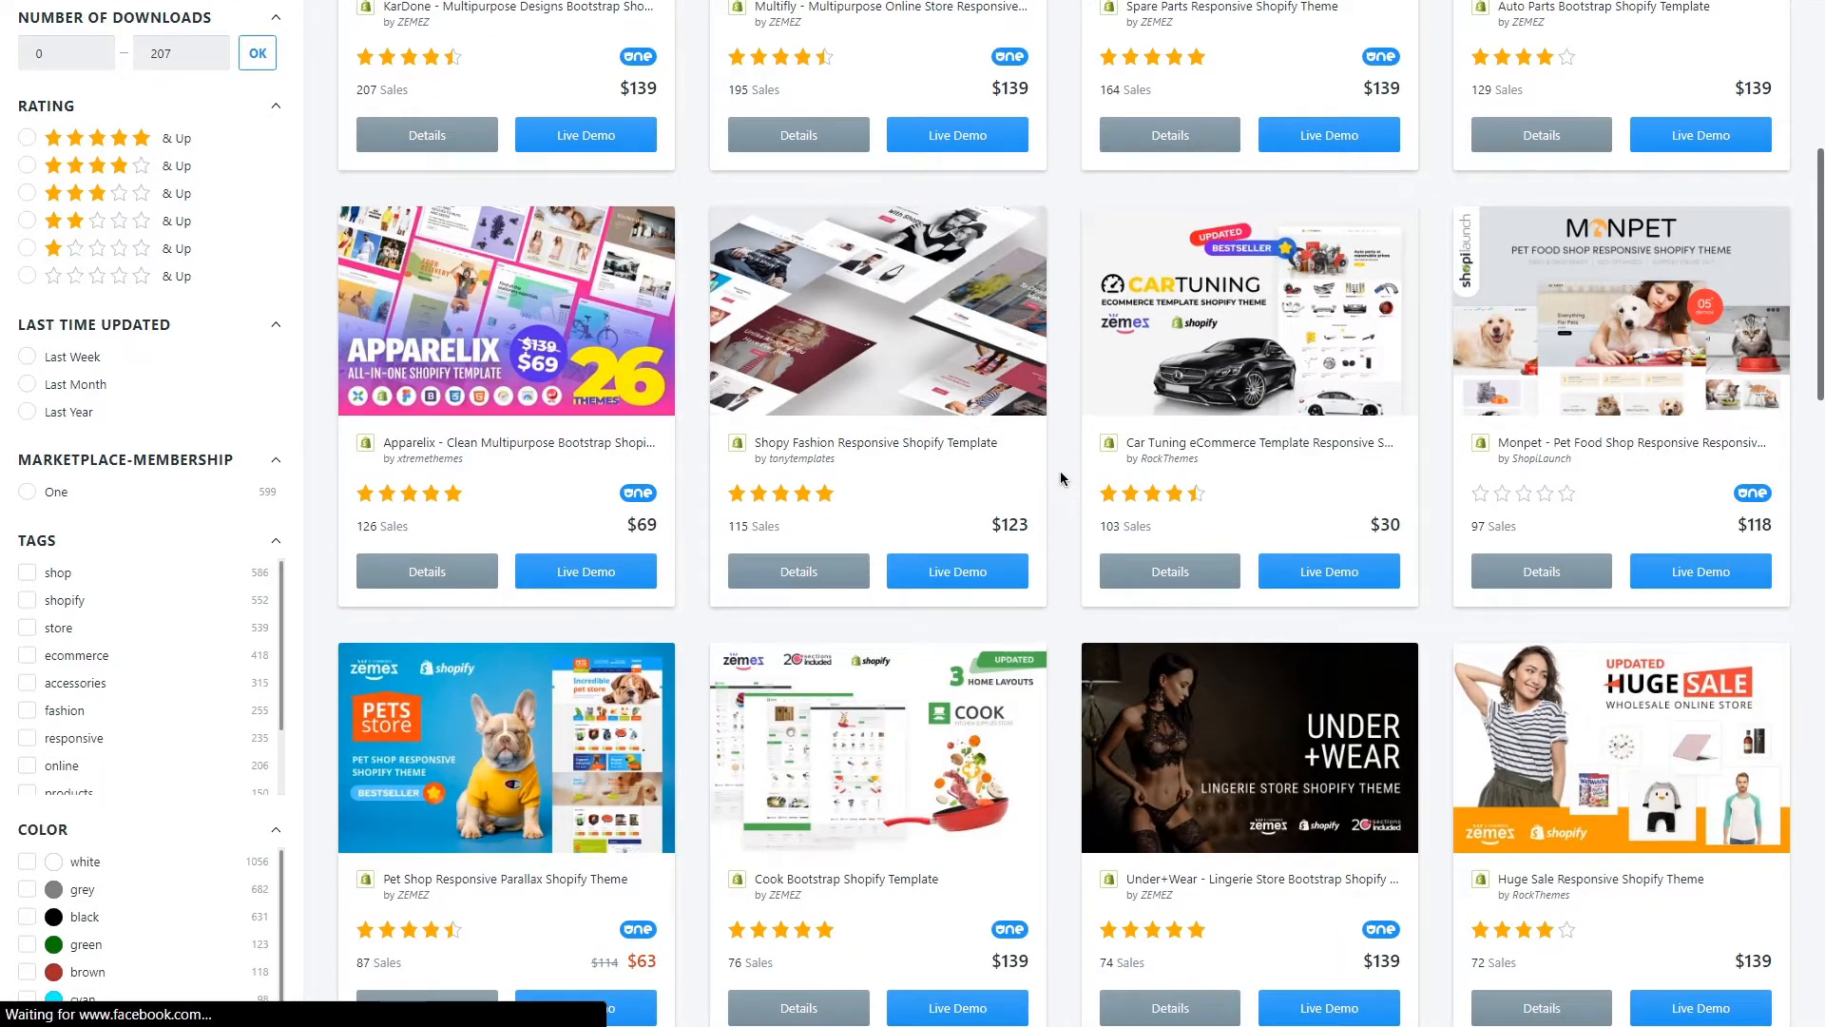
left_click(431, 458)
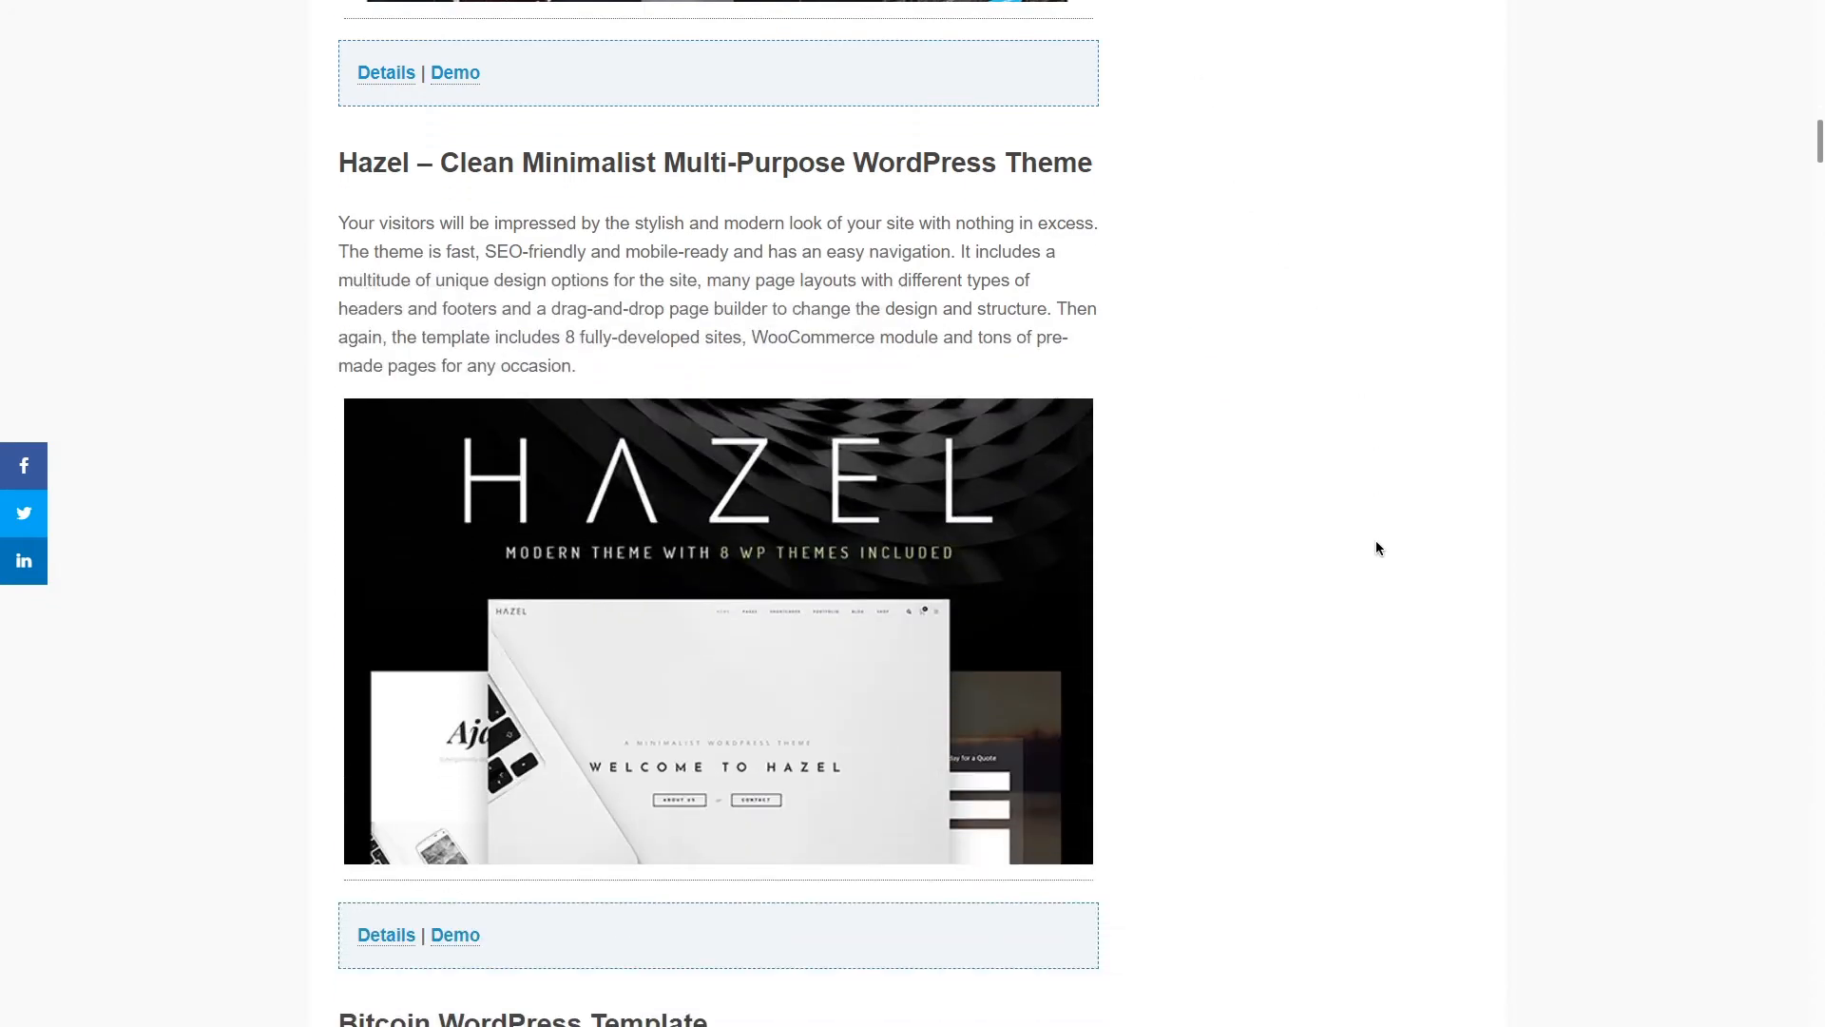
Open the Hazel theme's product page and scroll down through it
left_click(385, 72)
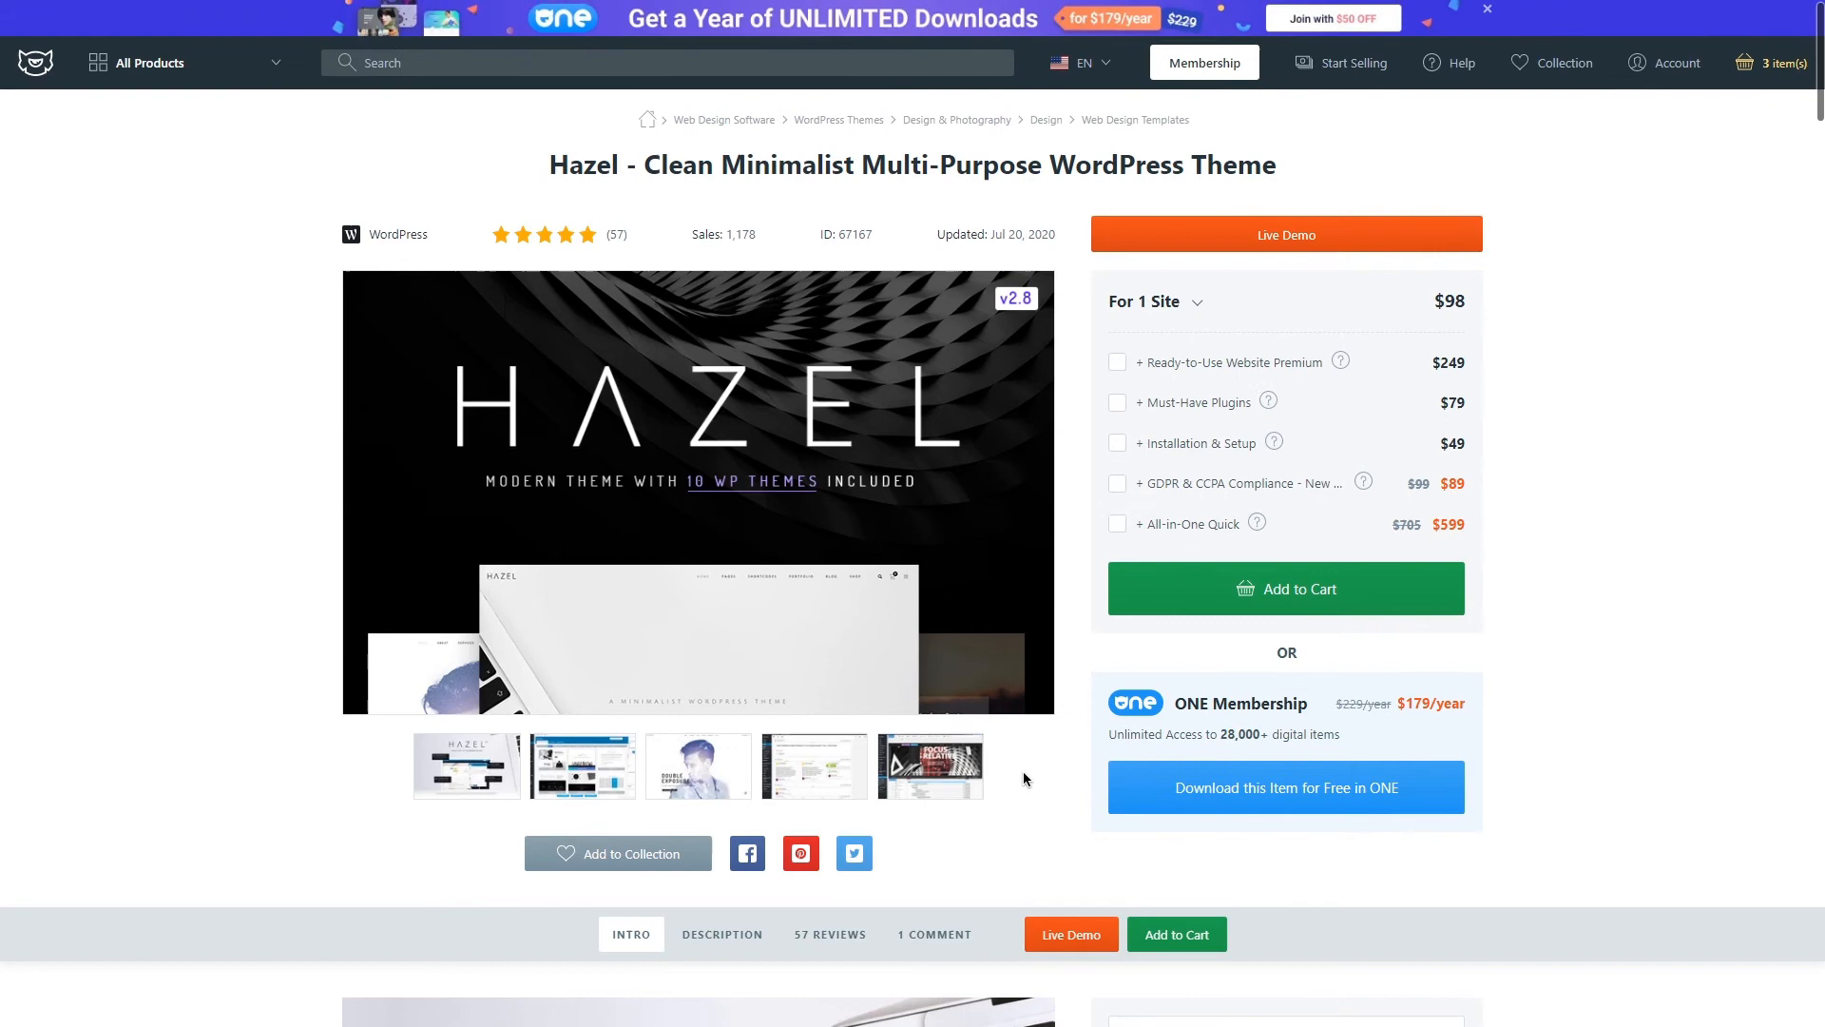
scroll("down", 3)
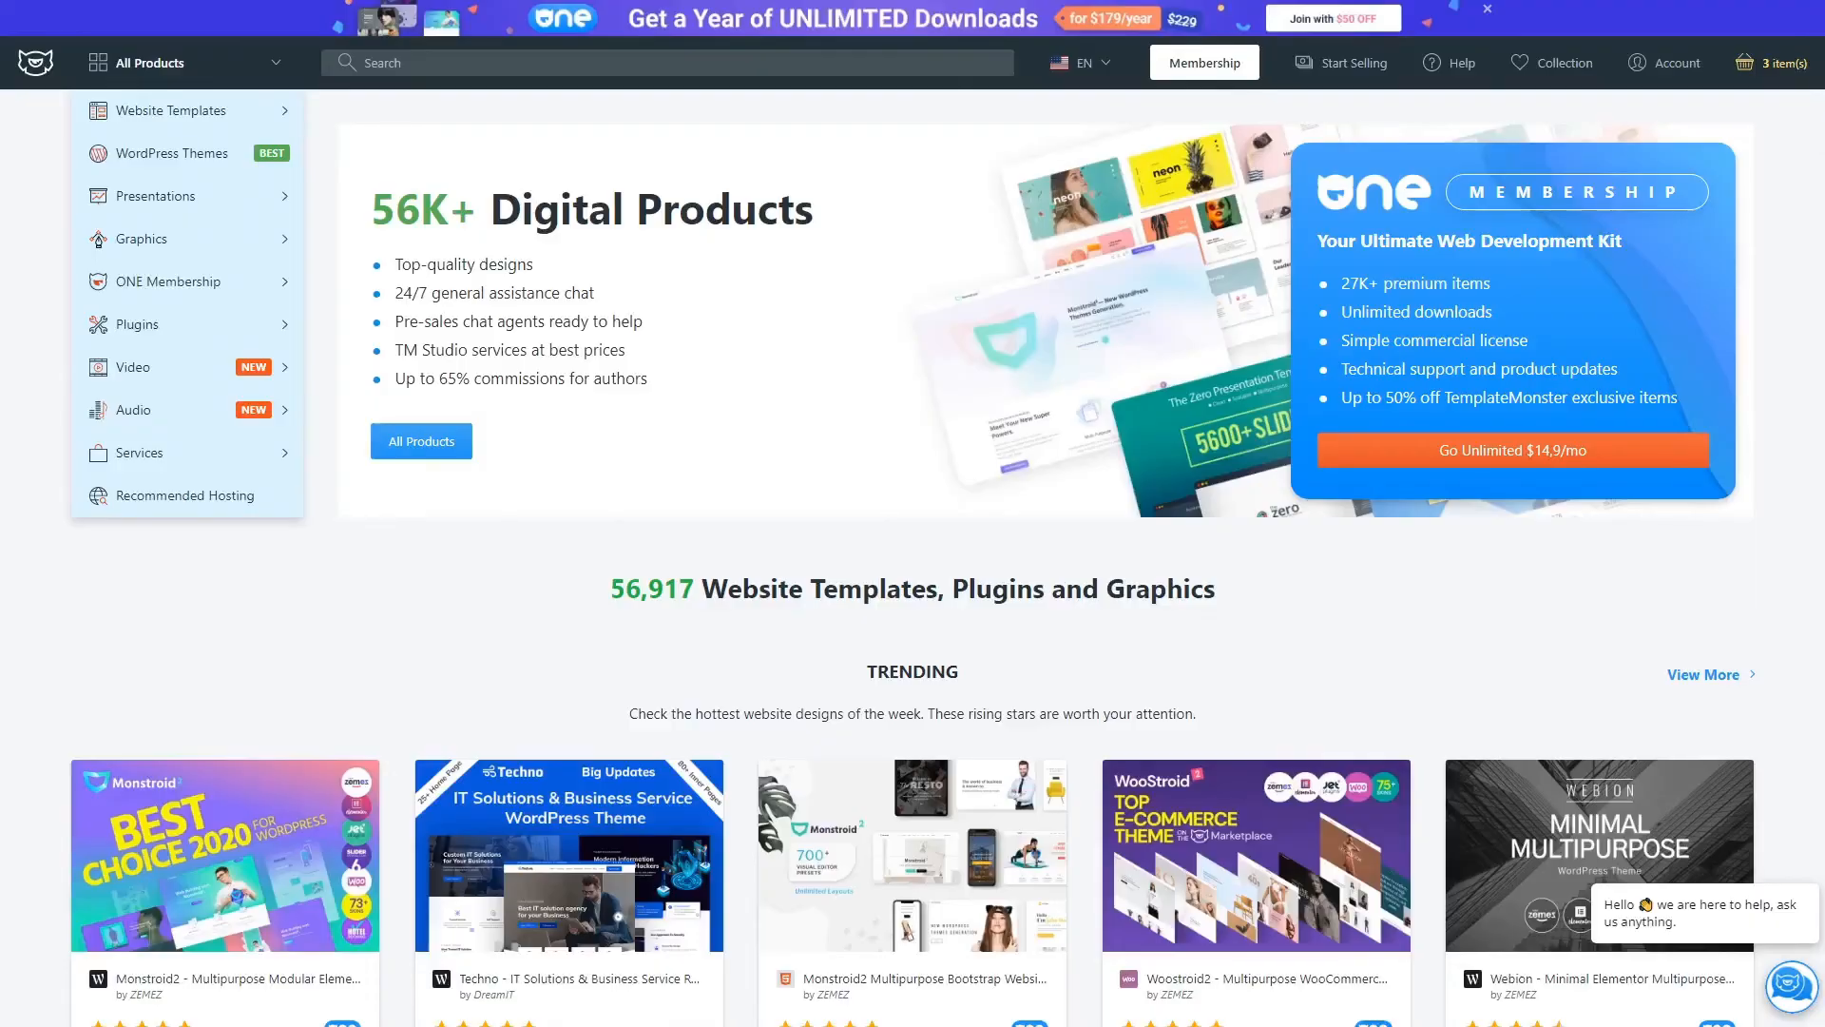
Browse to WordPress, then WooCommerce themes, and open templatemela's author profile
scroll("down", 3)
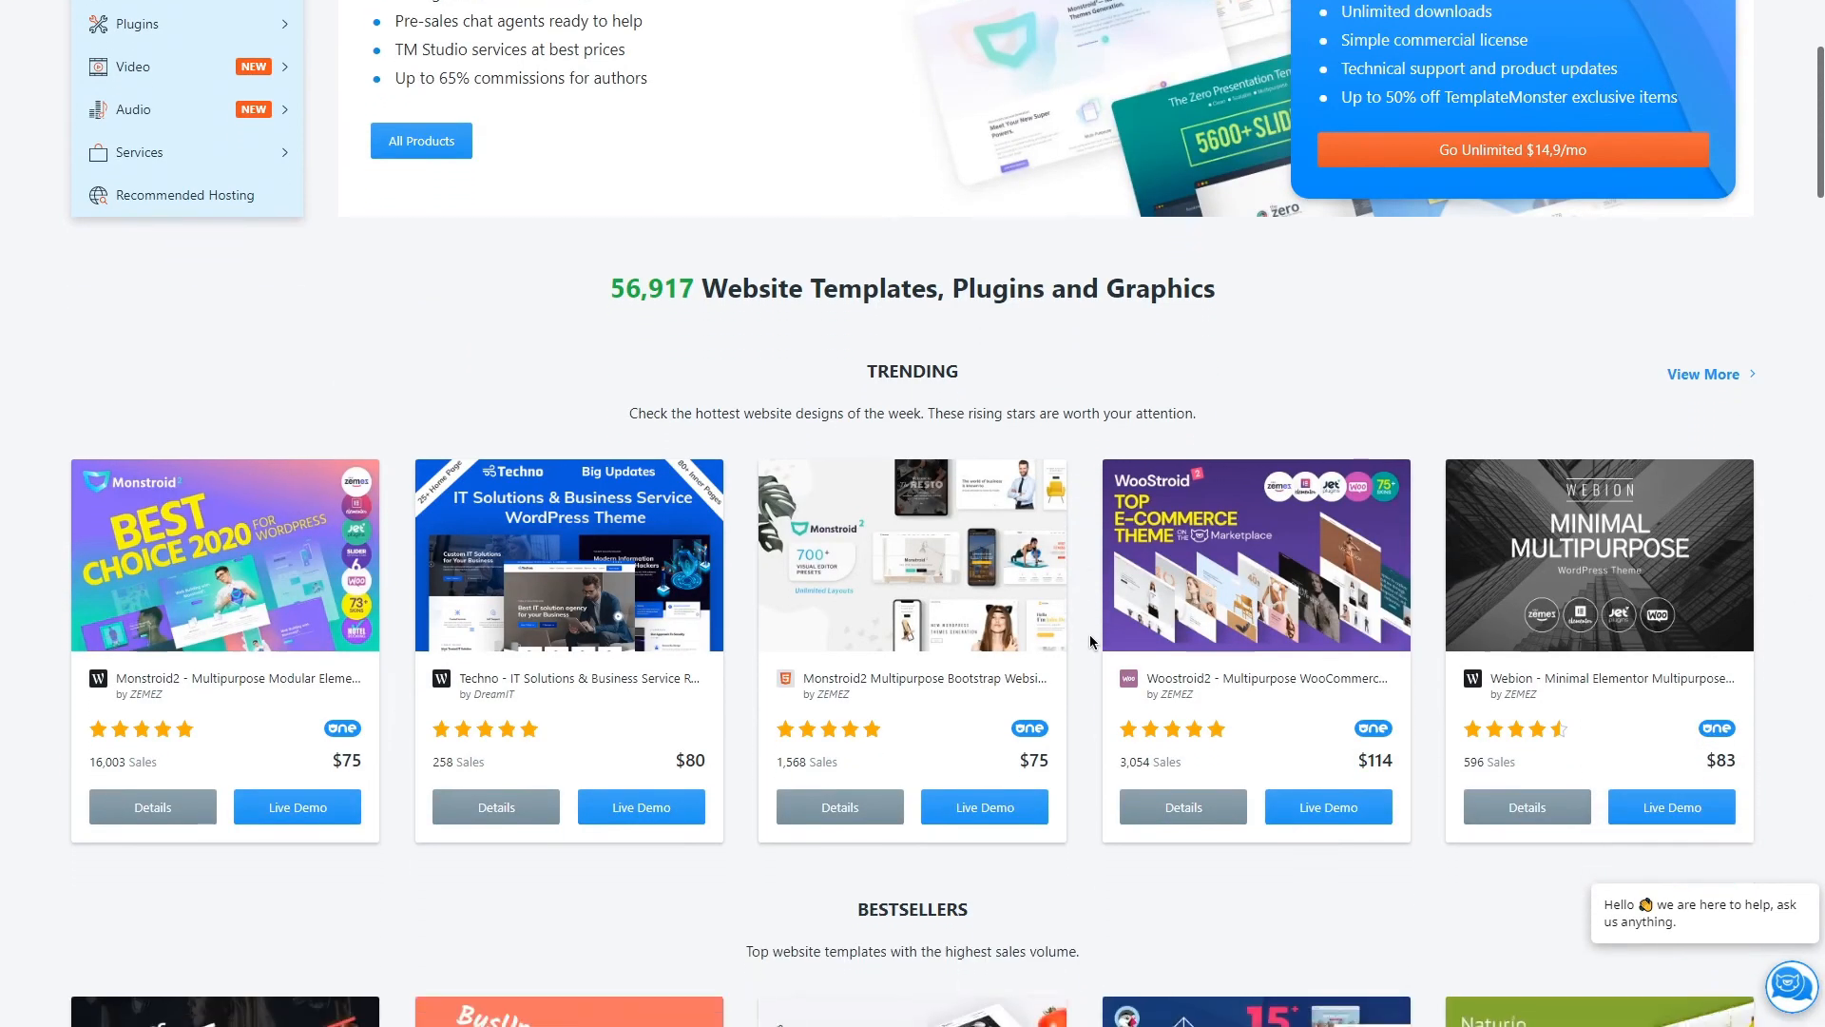
scroll("down", 3)
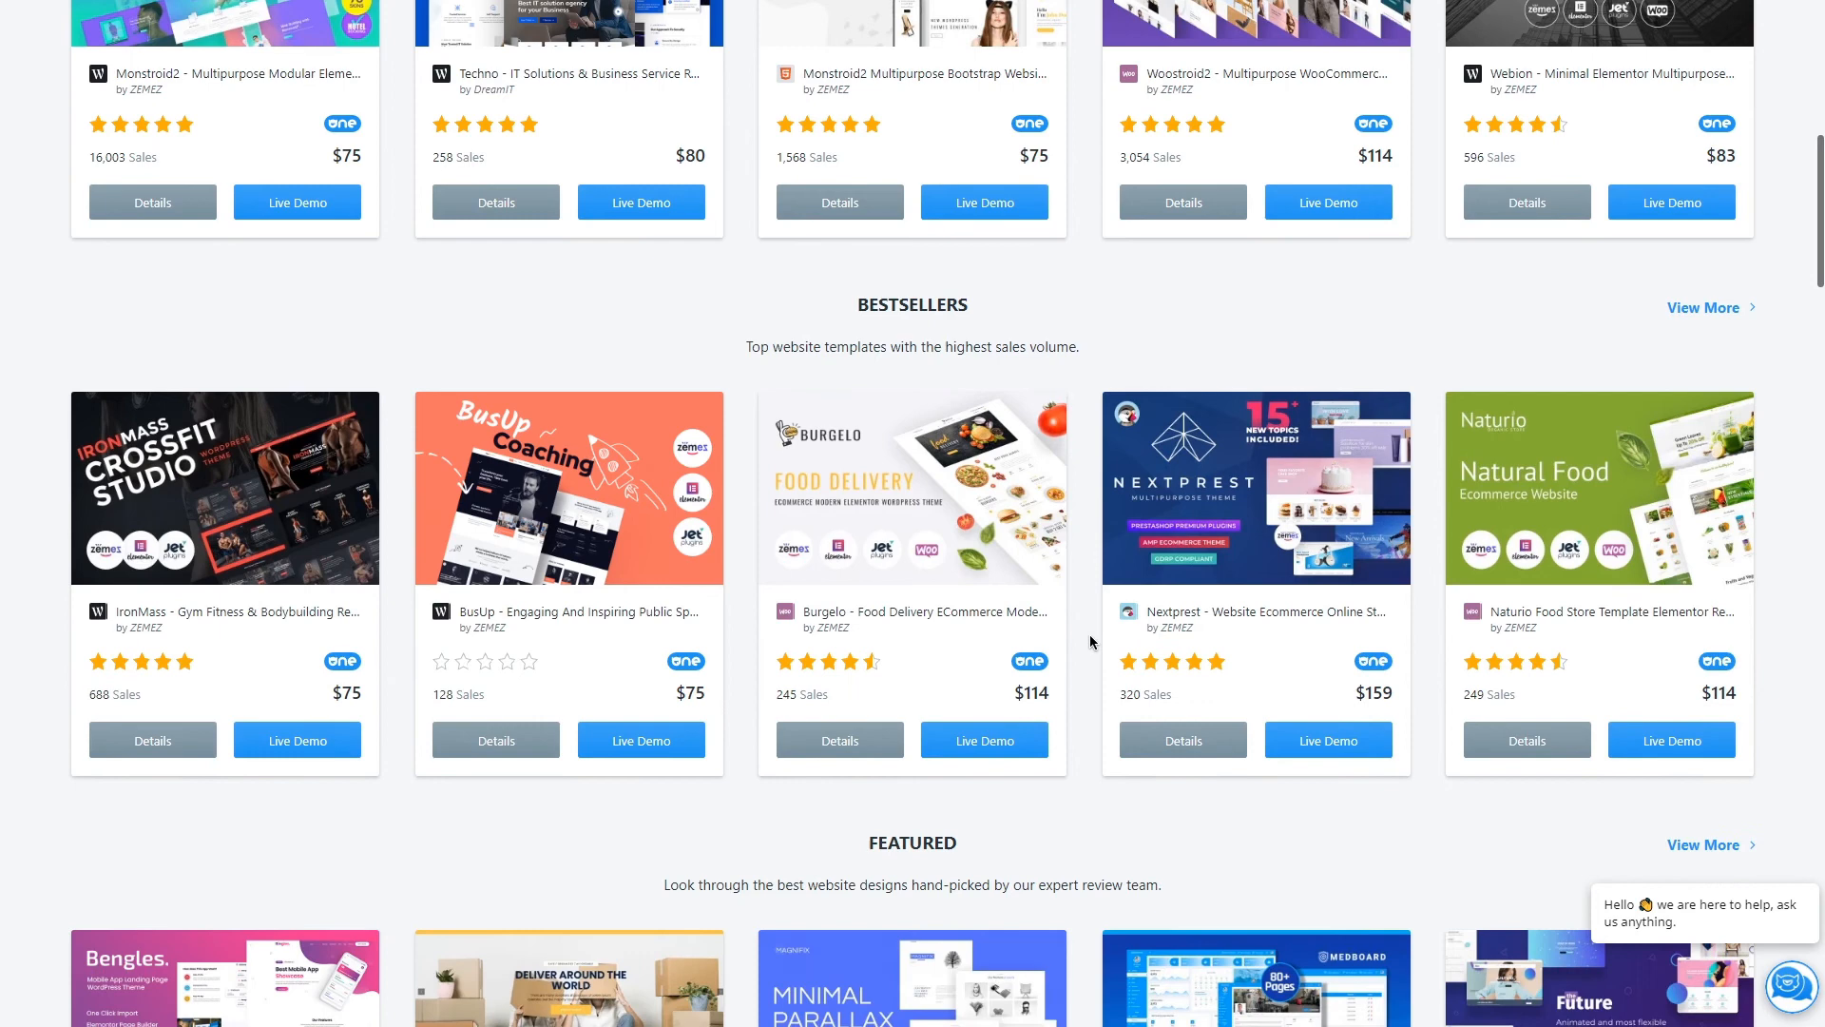
scroll("down", 3)
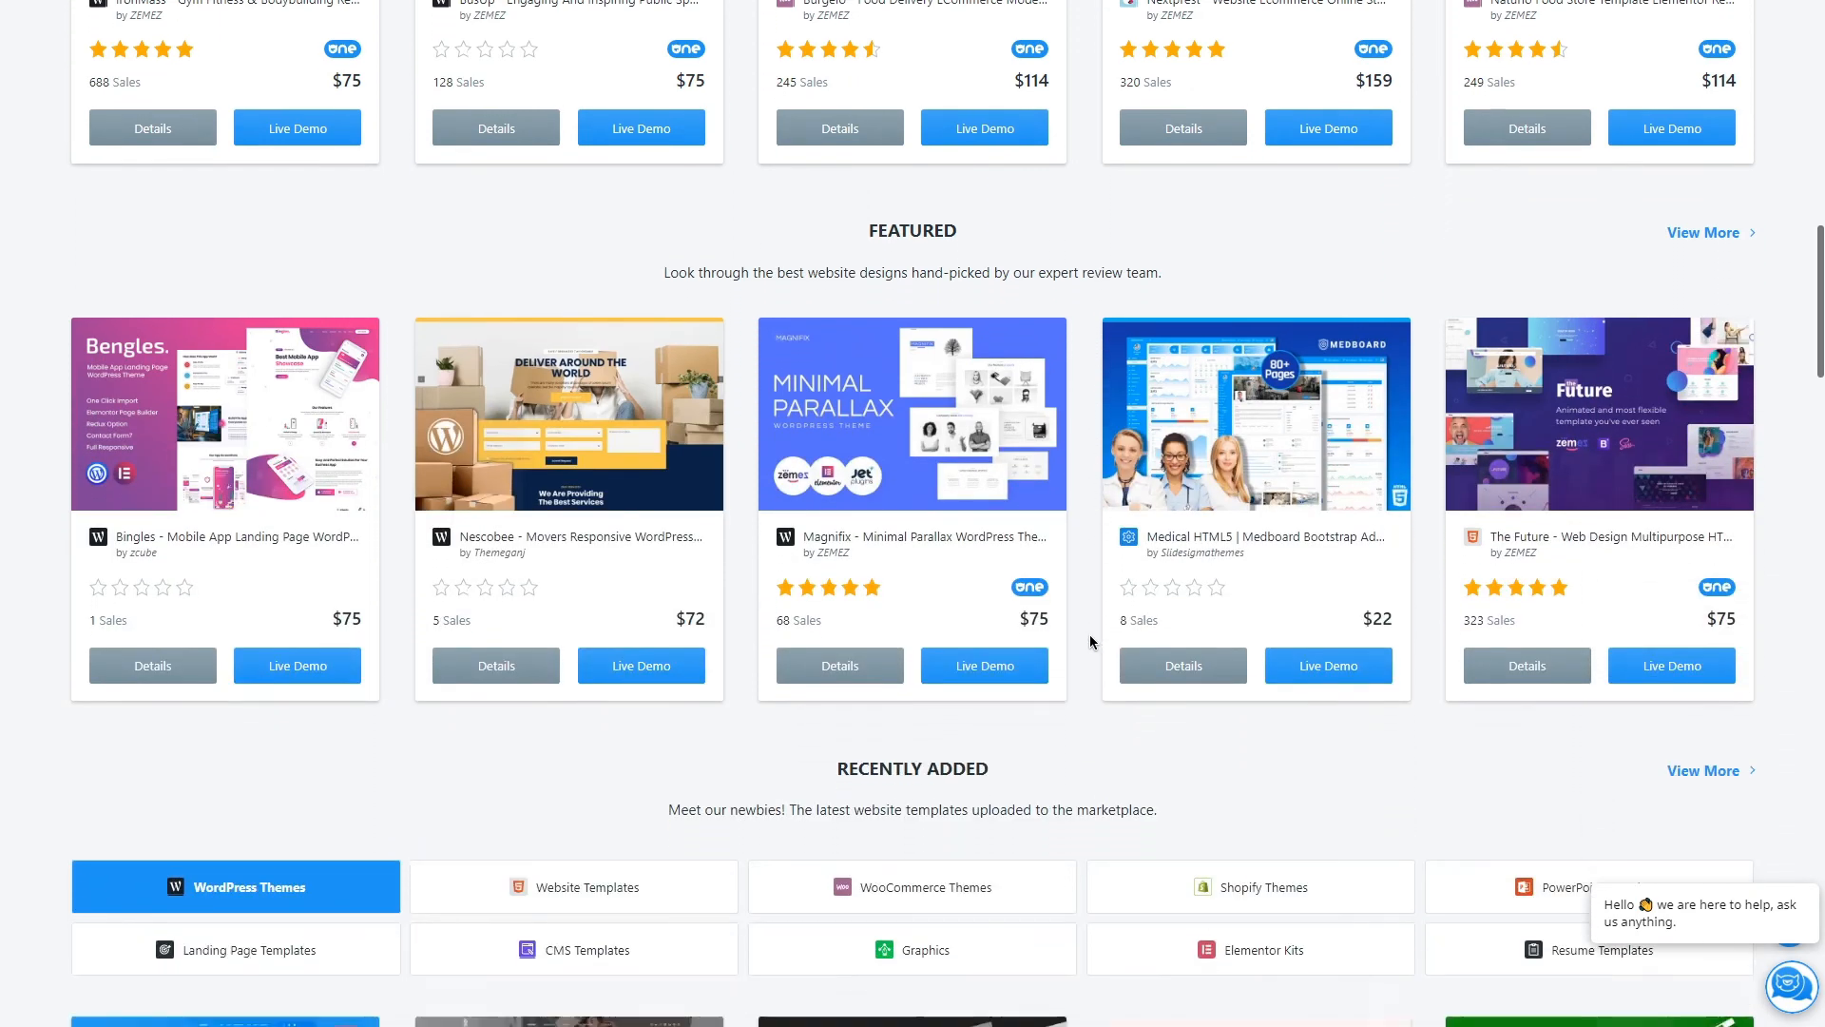
scroll("down", 3)
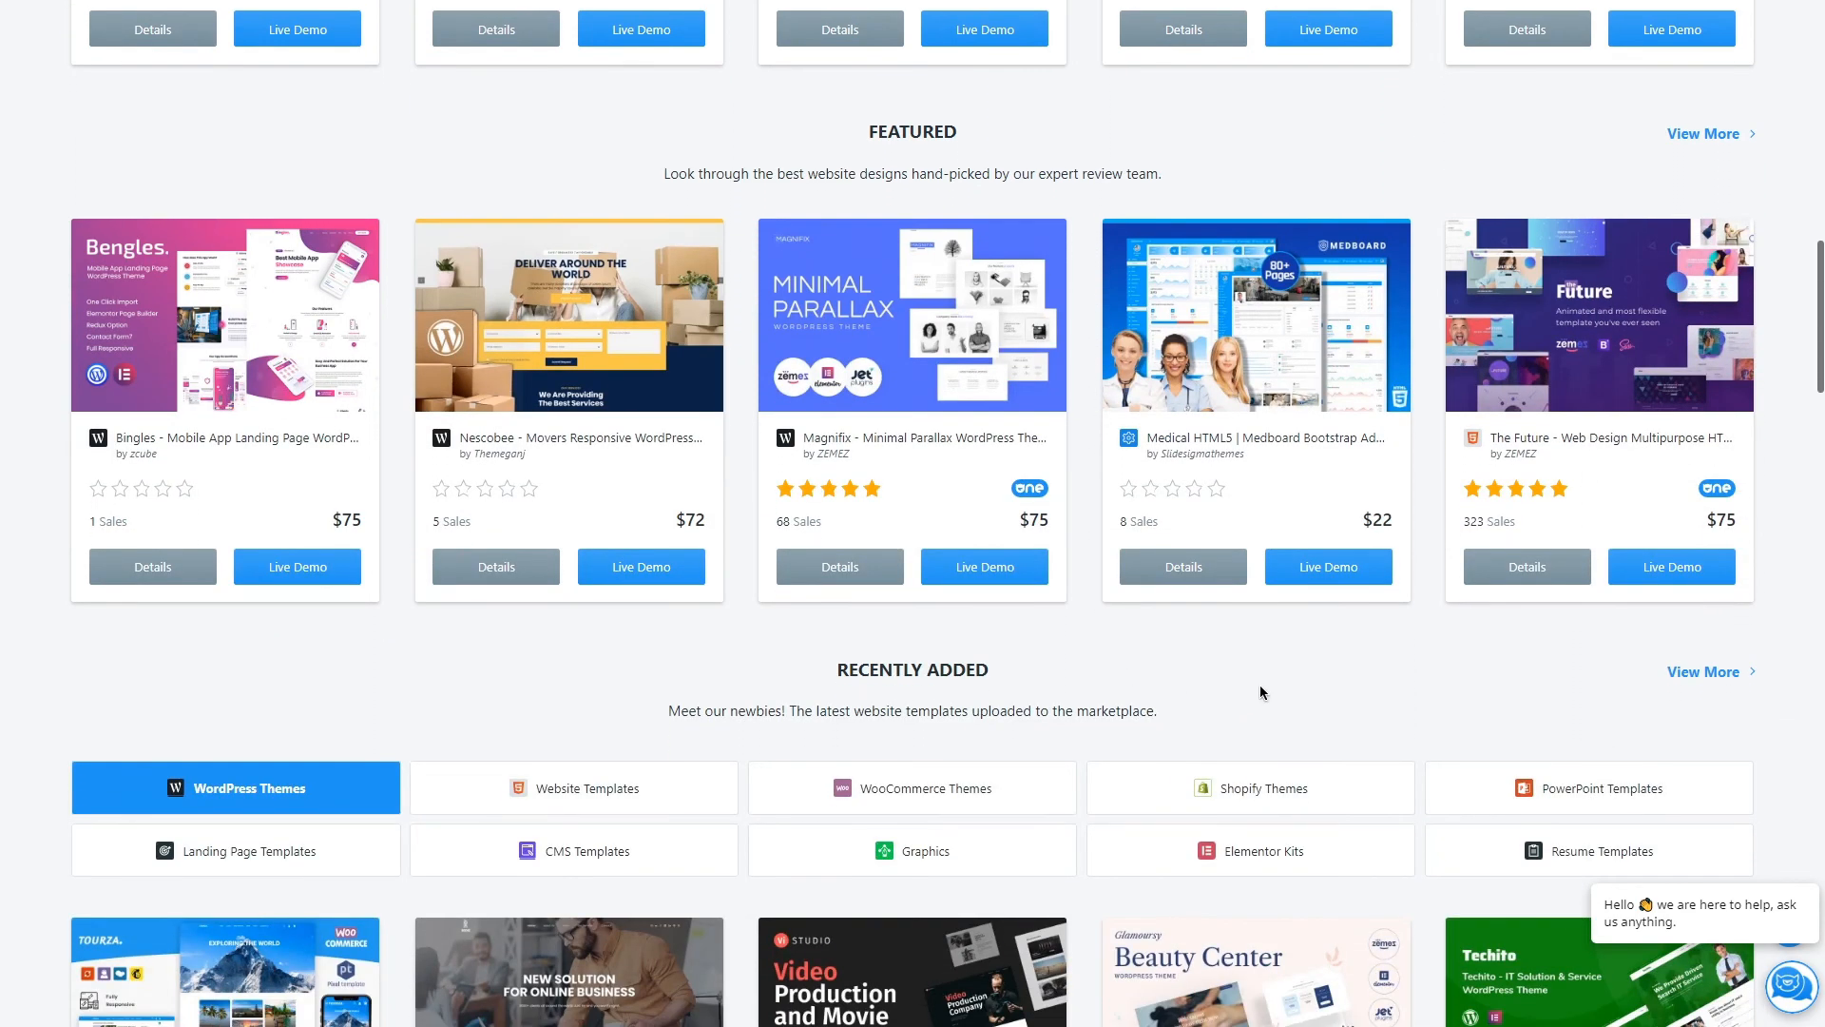
scroll("down", 3)
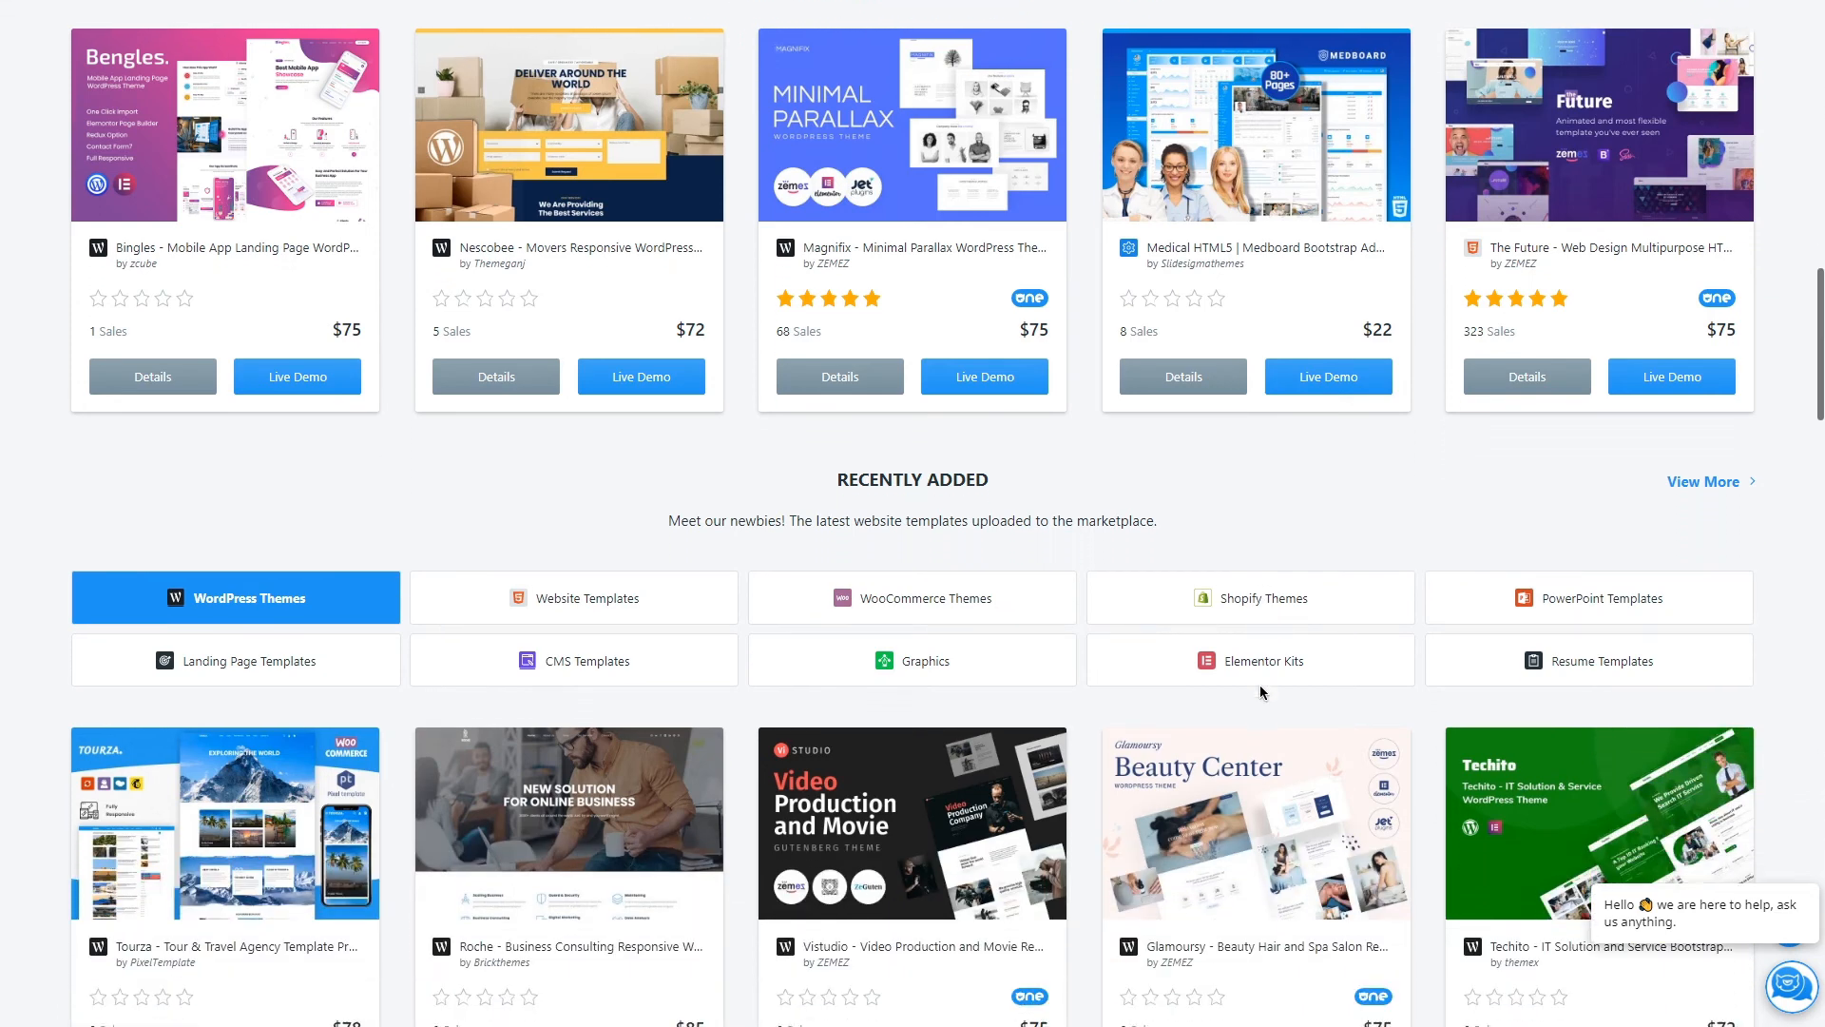
left_click(234, 597)
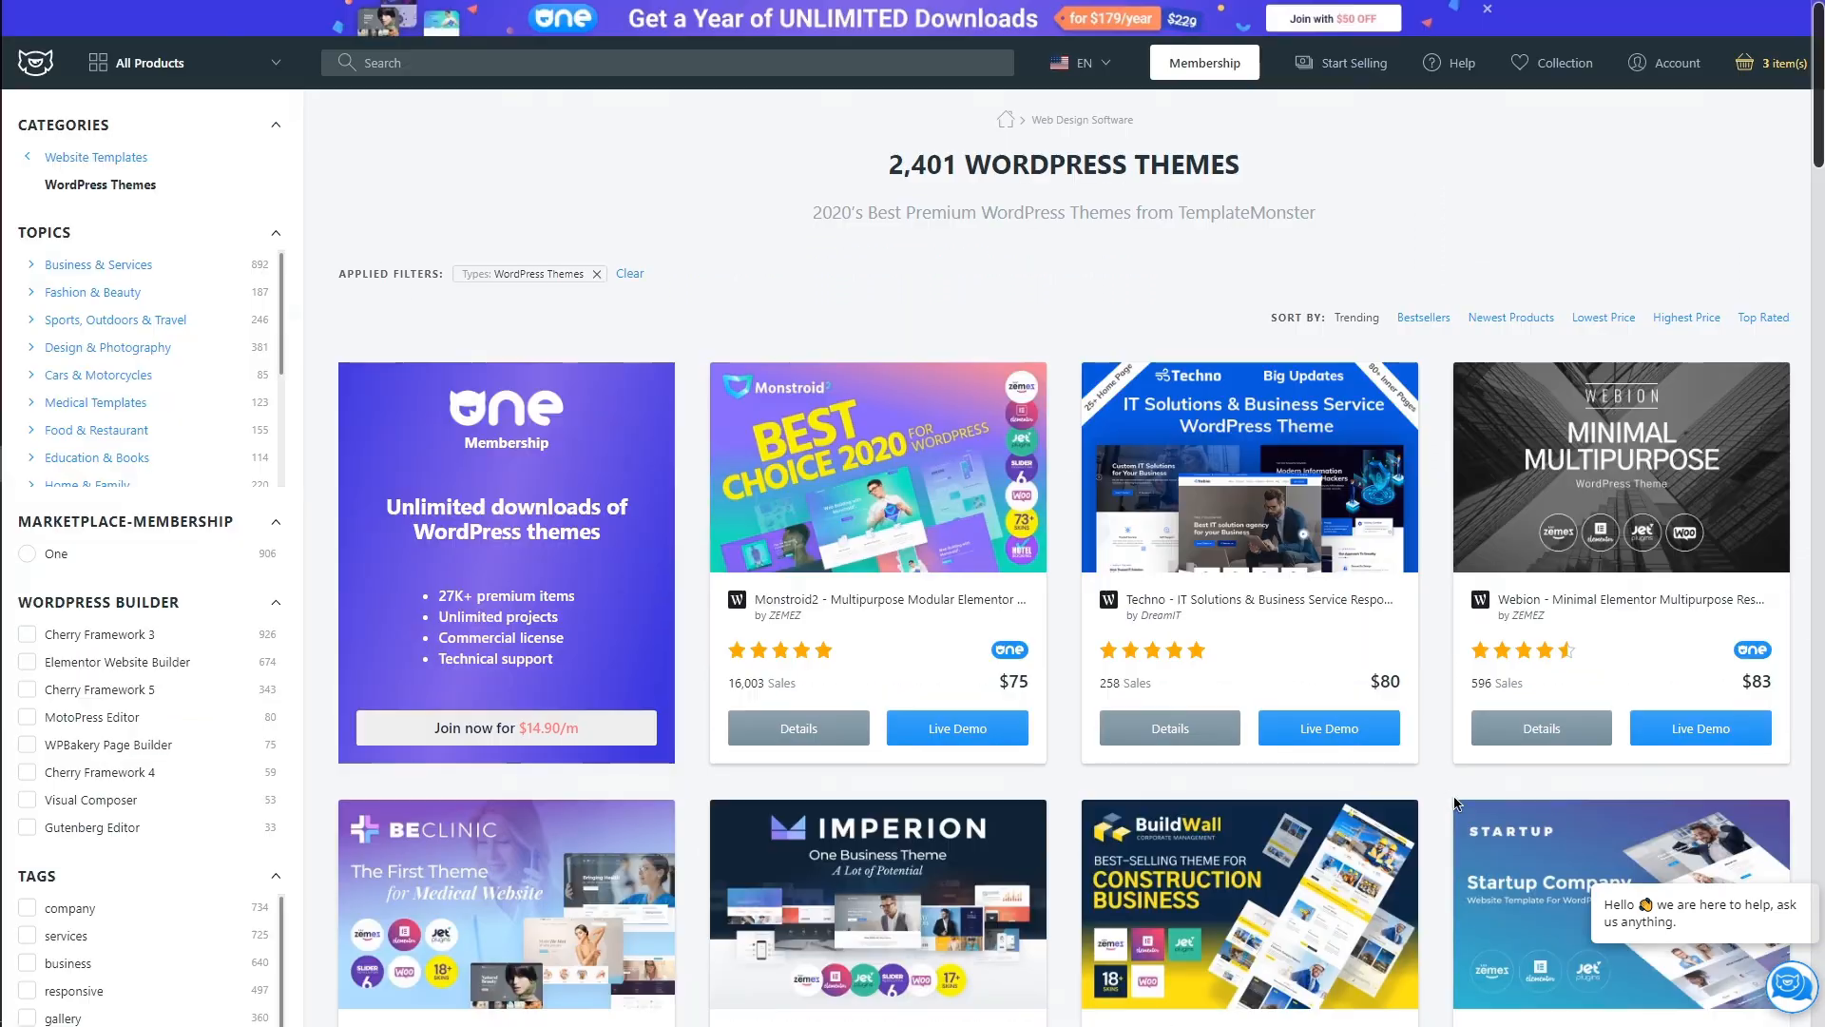
mouse_move(1199, 636)
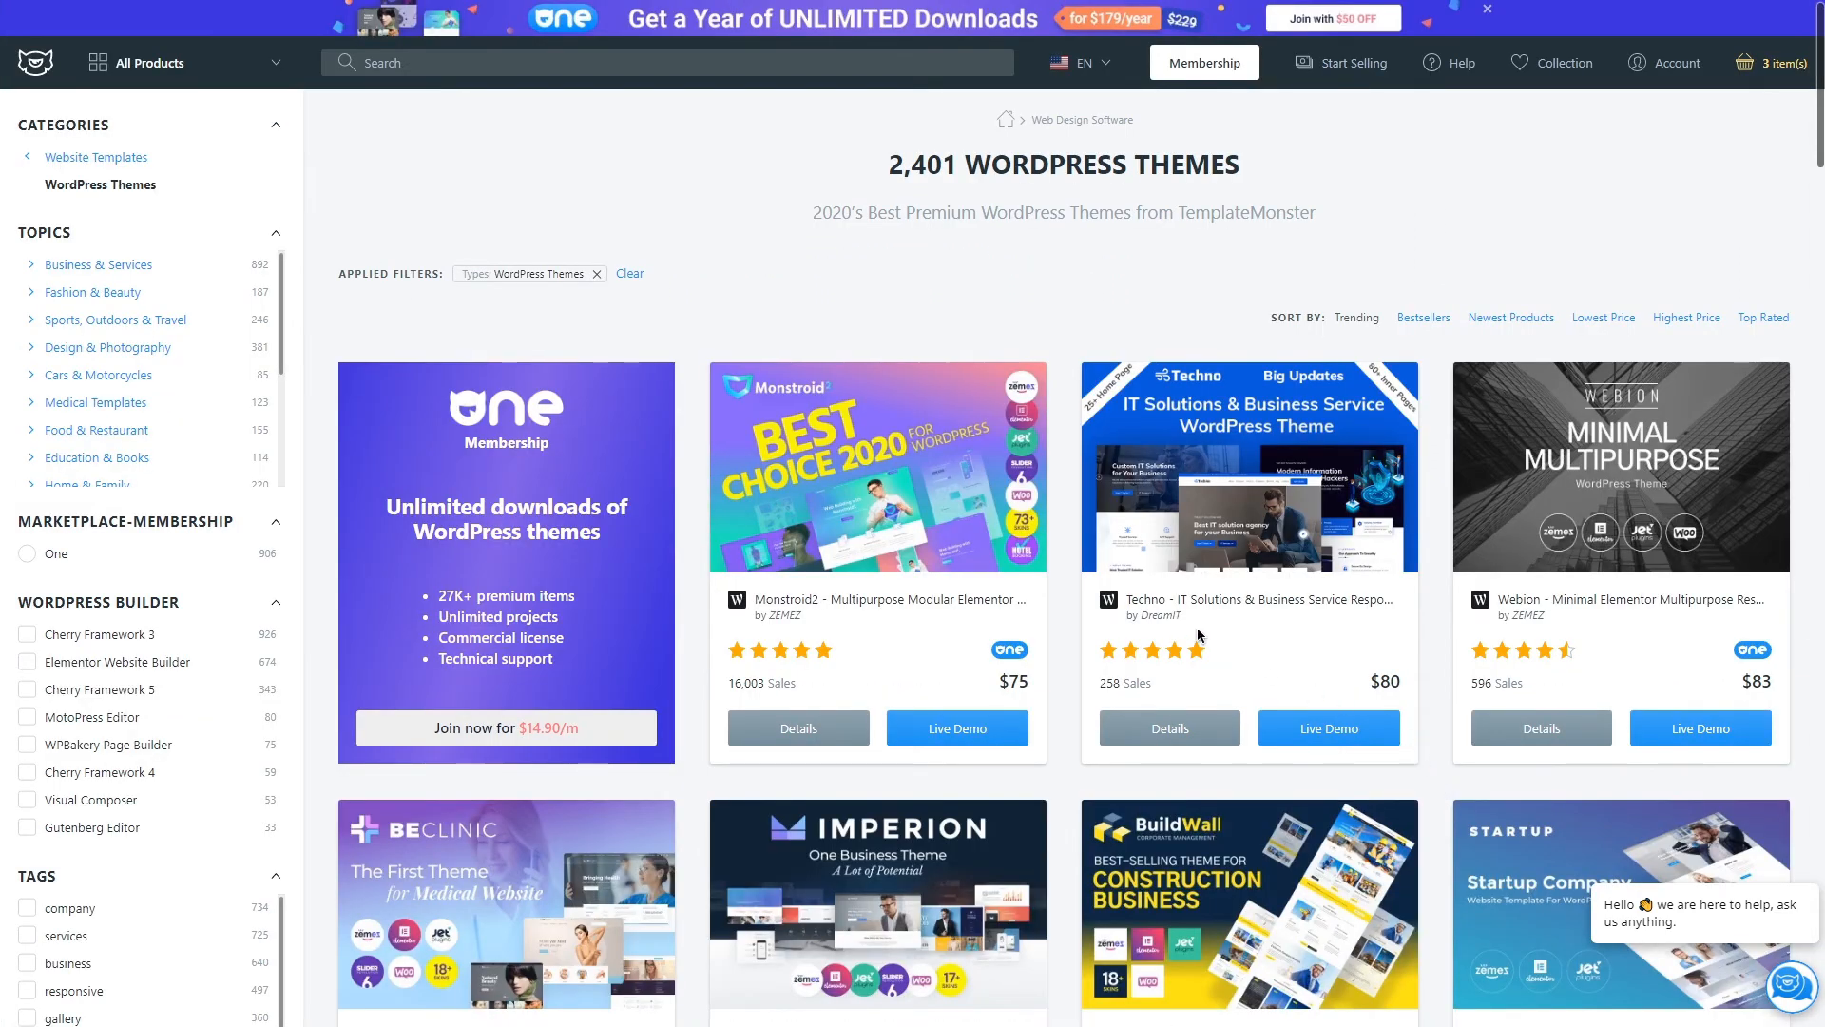
left_click(1169, 615)
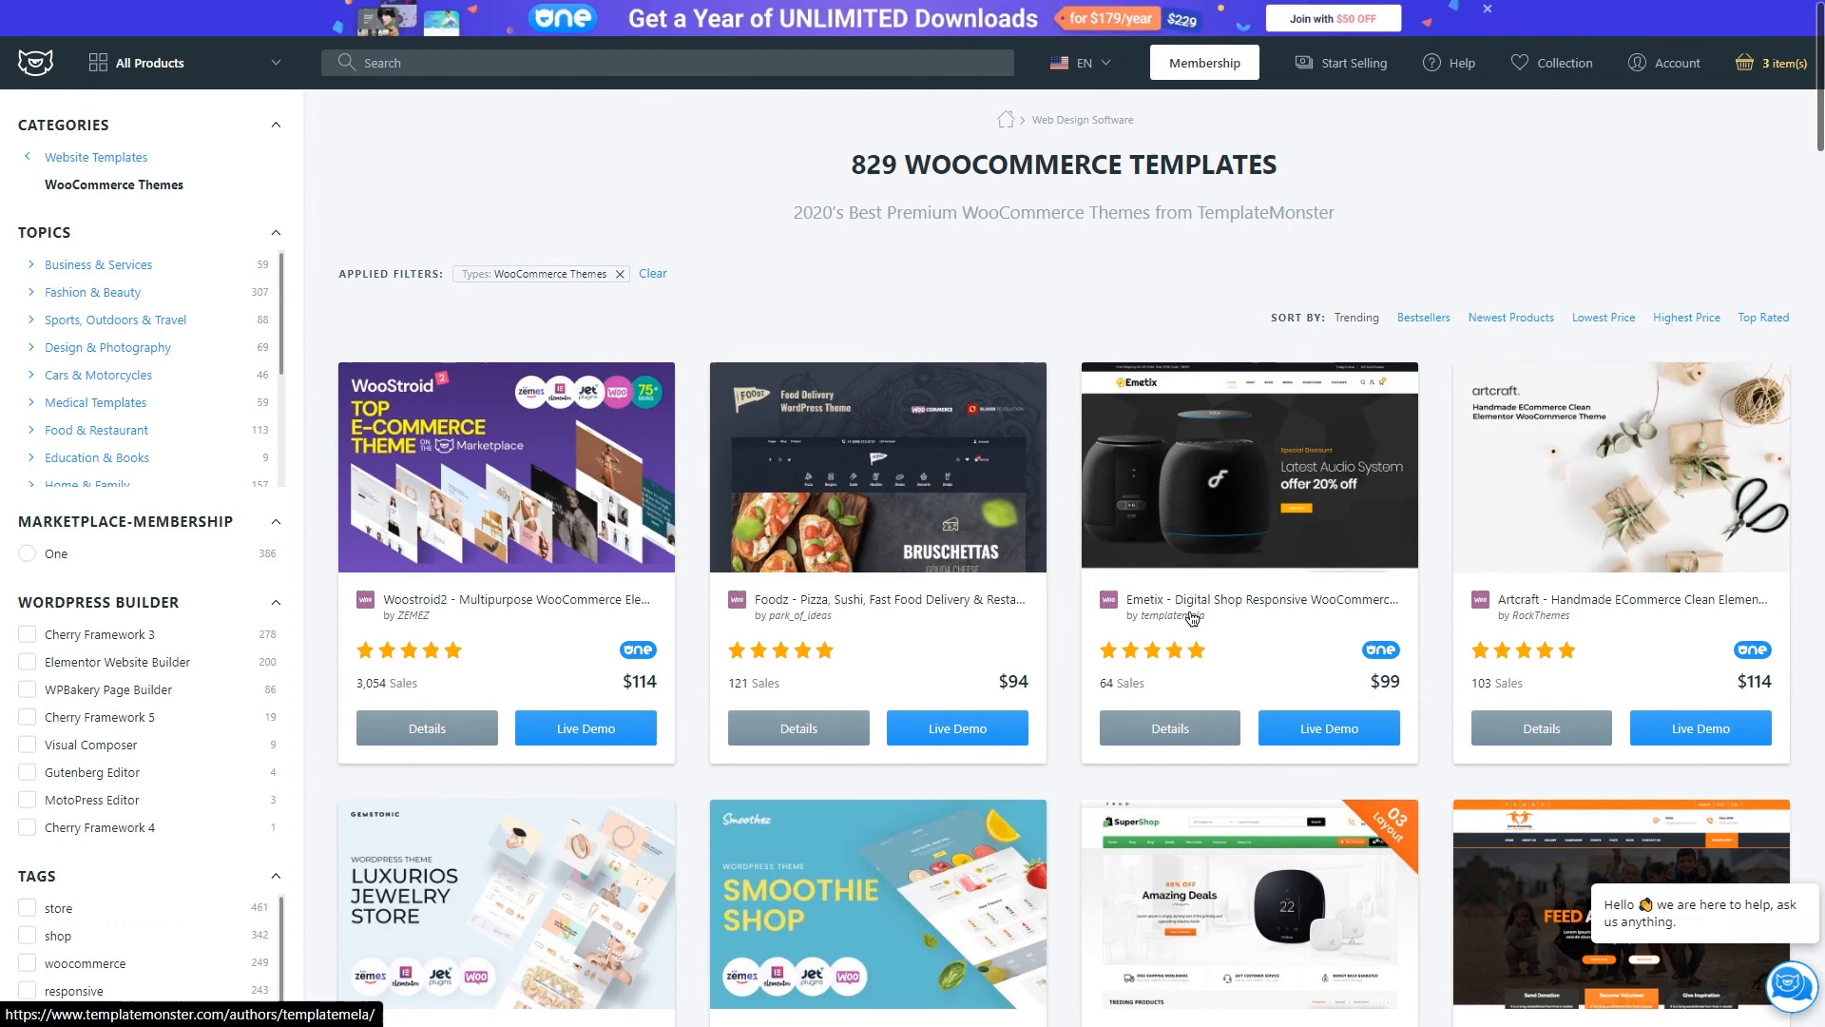
left_click(1179, 615)
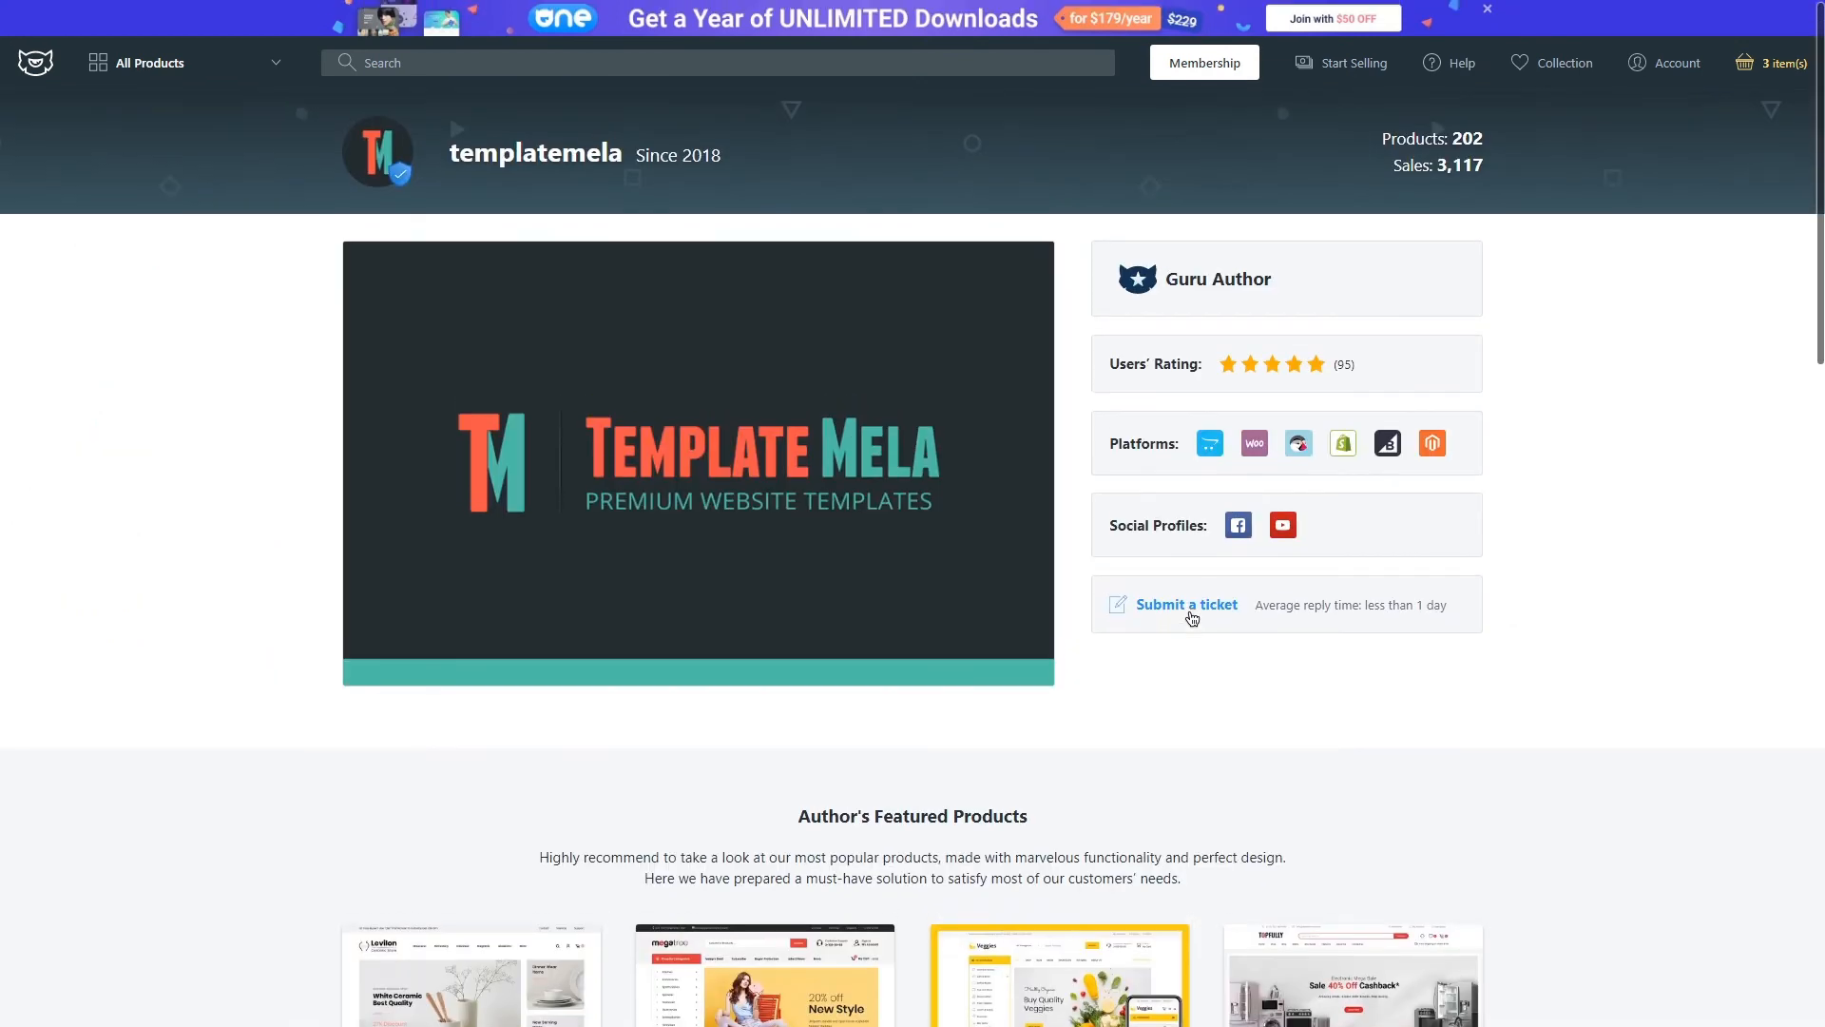
mouse_move(1552, 517)
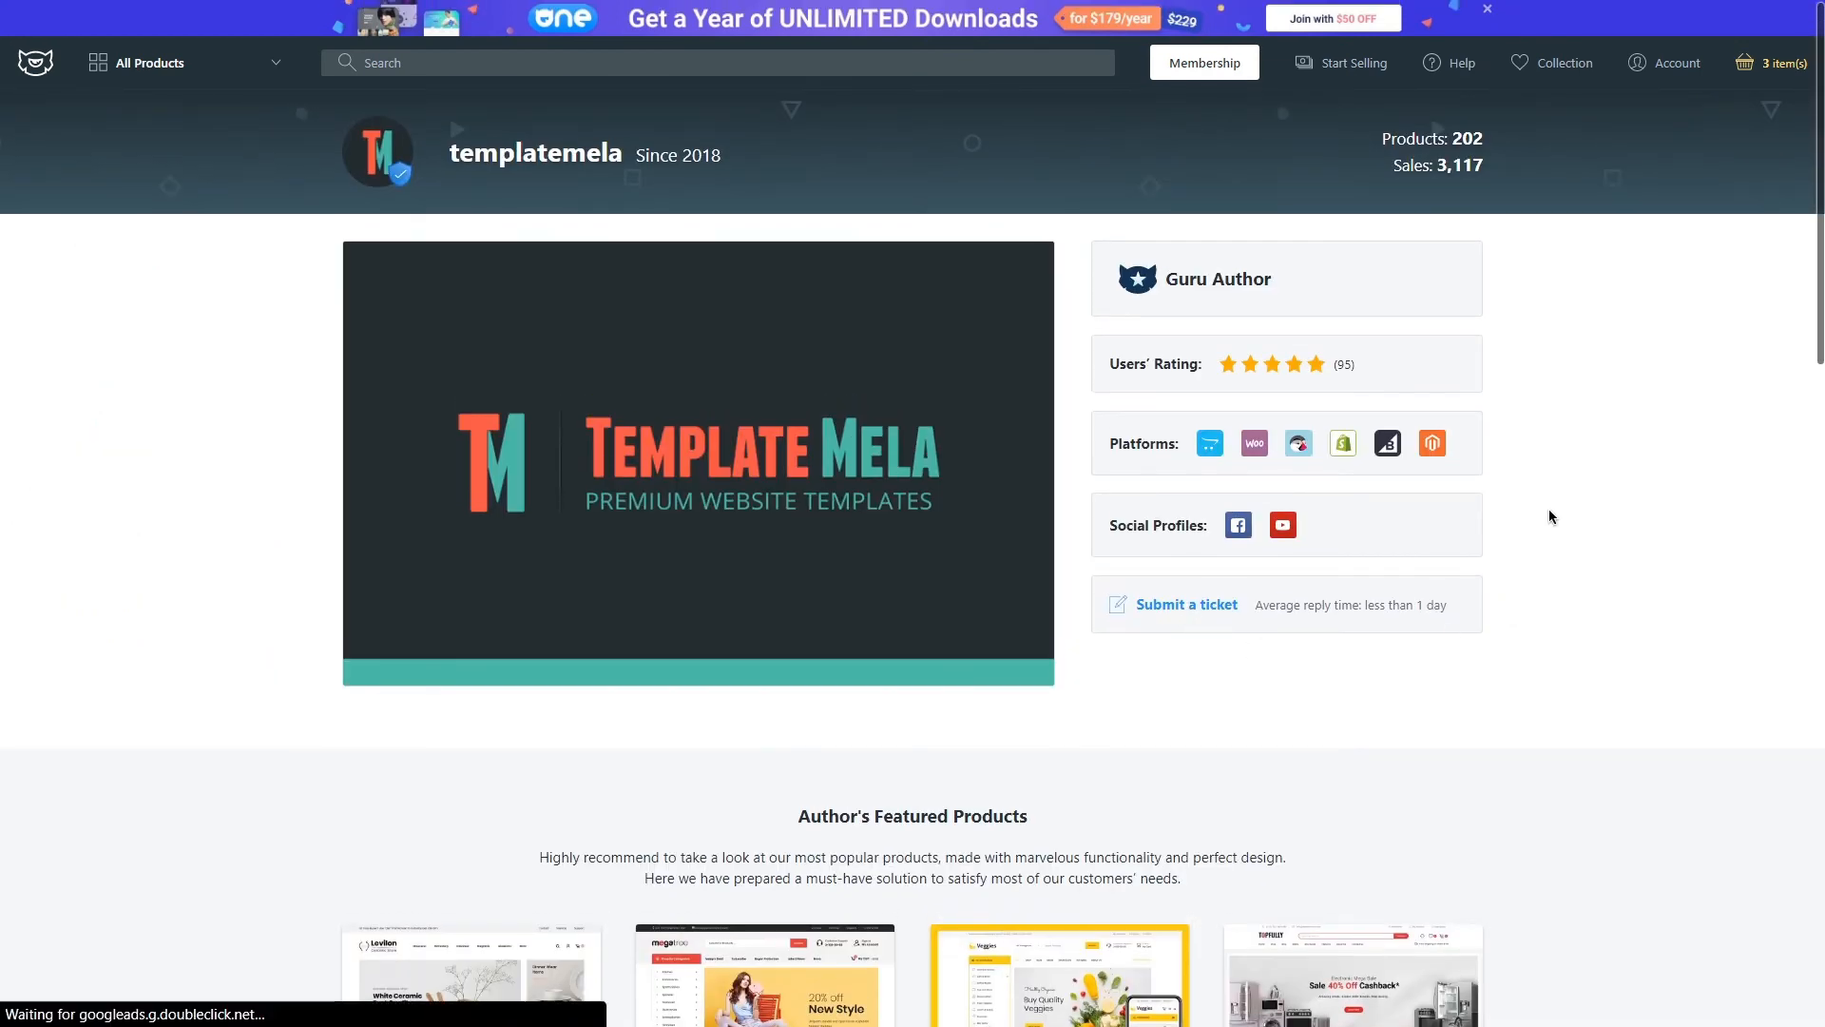